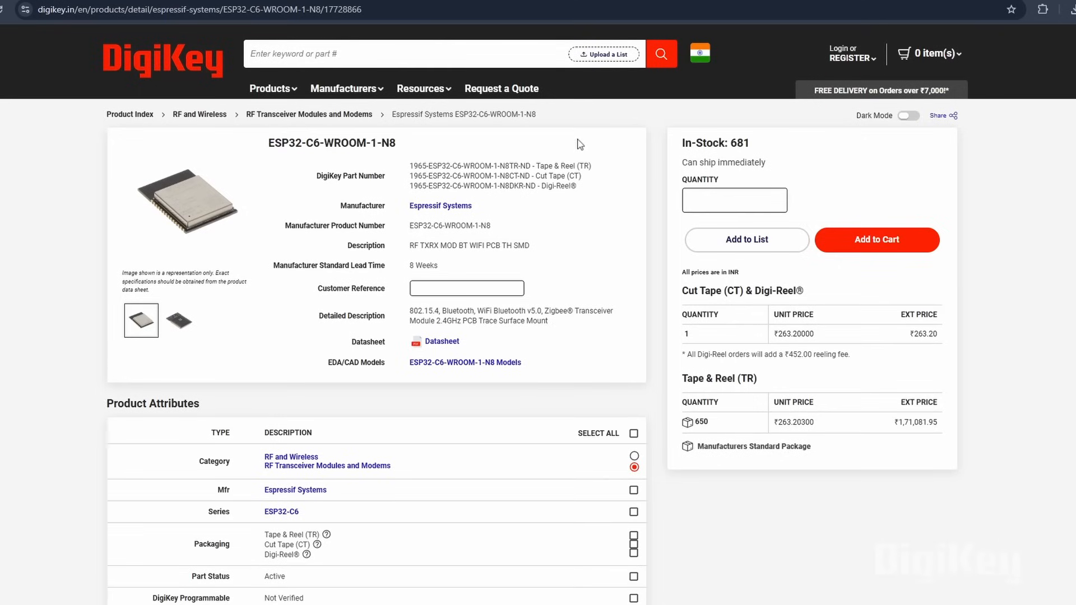
# Step: Zoom around LED1 and resistors R6–R8 beside the ESP32-C6, showing SW2 and supervisor U2
pyautogui.moveTo(410, 311); pyautogui.dragTo(549, 321)
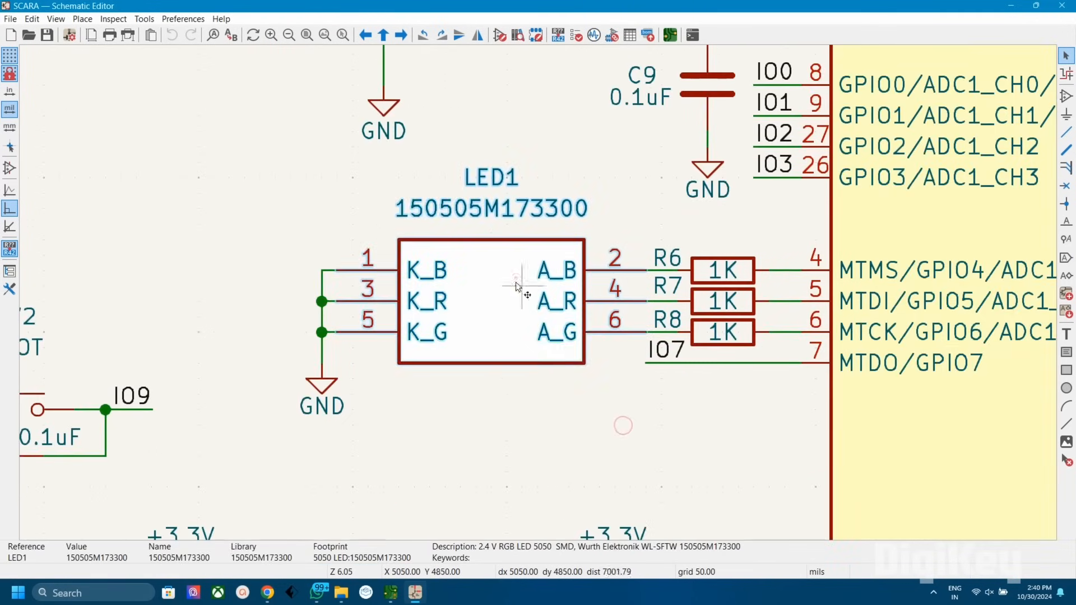
pyautogui.scroll(-3)
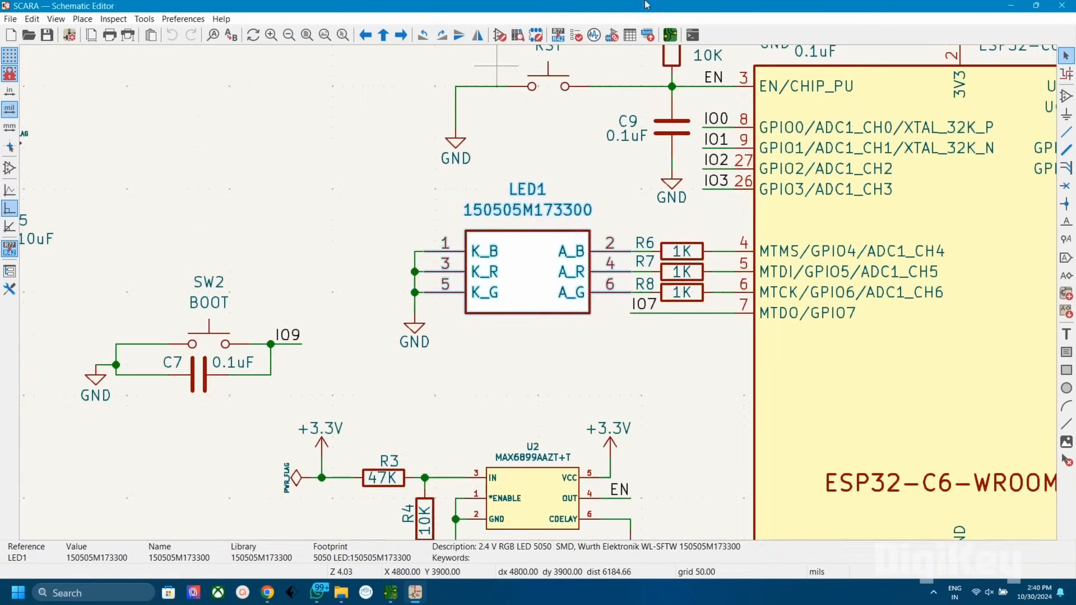